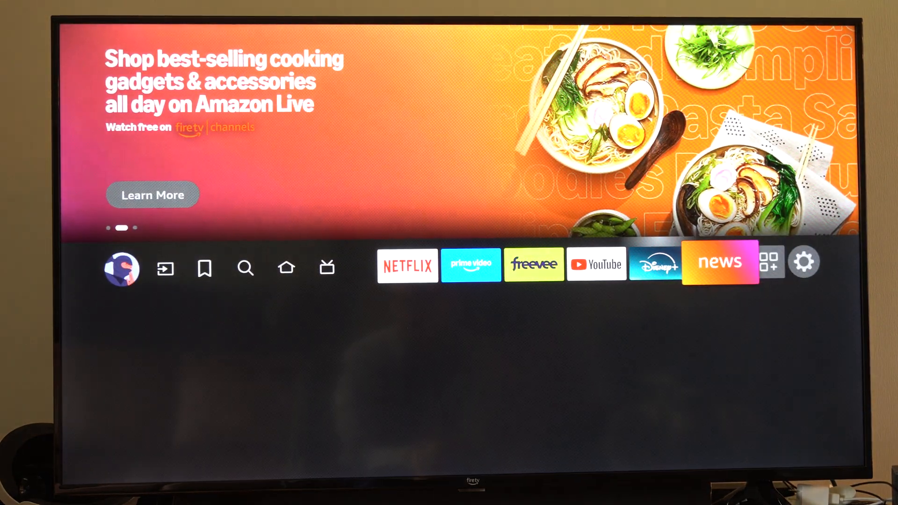
- Go from the home screen through the Settings gear to the Display & Sounds page
left_click(407, 266)
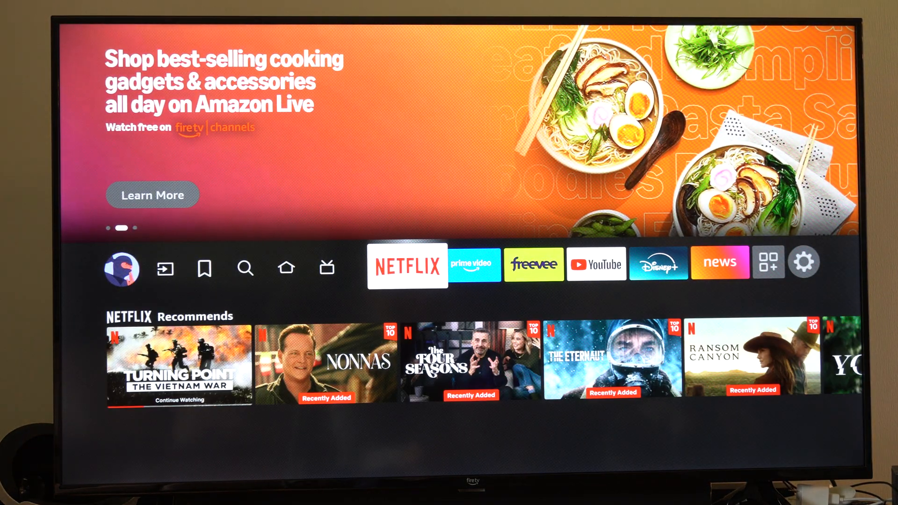
left_click(286, 267)
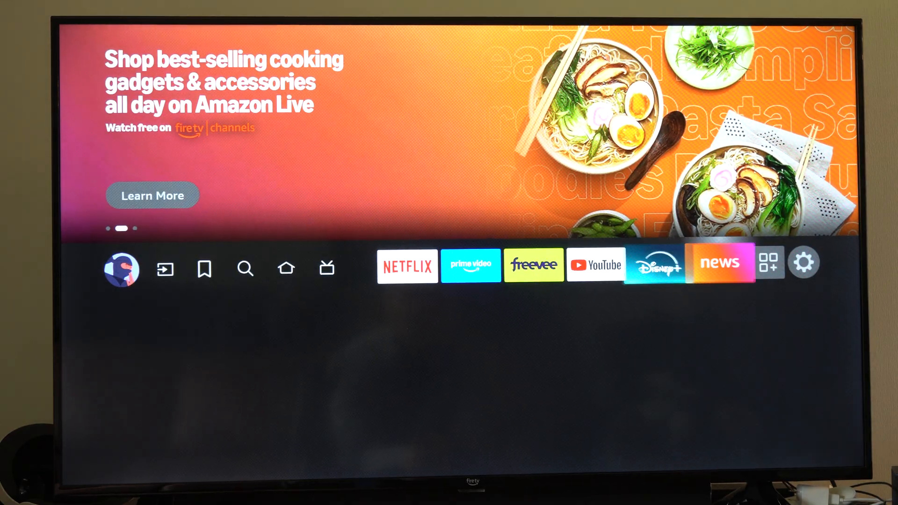
left_click(804, 263)
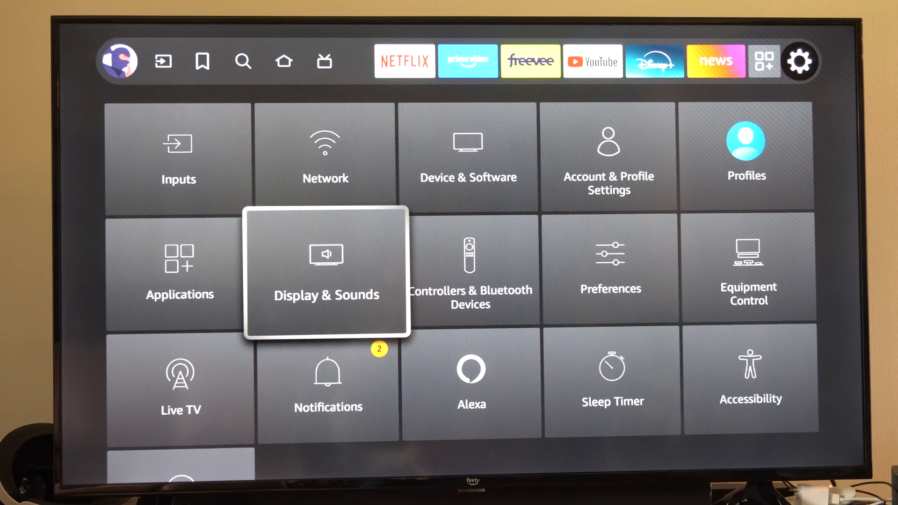
left_click(325, 269)
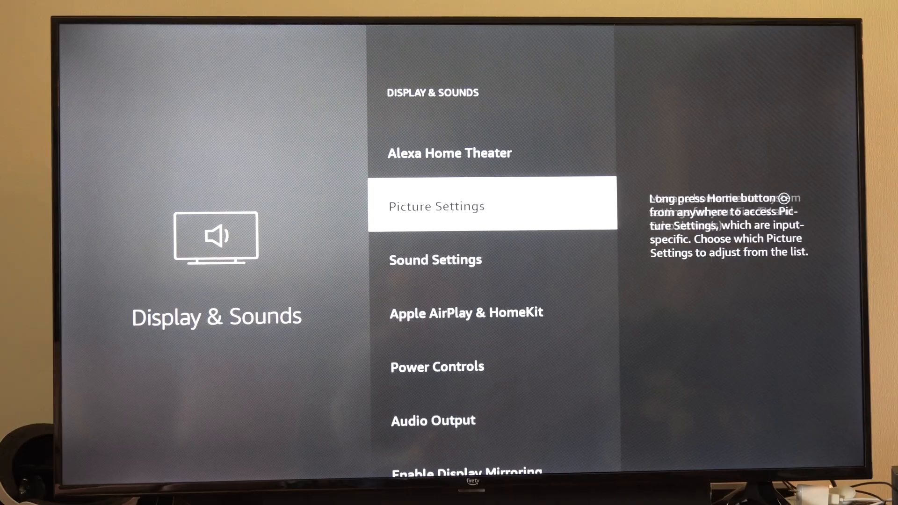
- Scroll down the Display & Sounds list toward HDMI-CEC Device Control
scroll("down", 3)
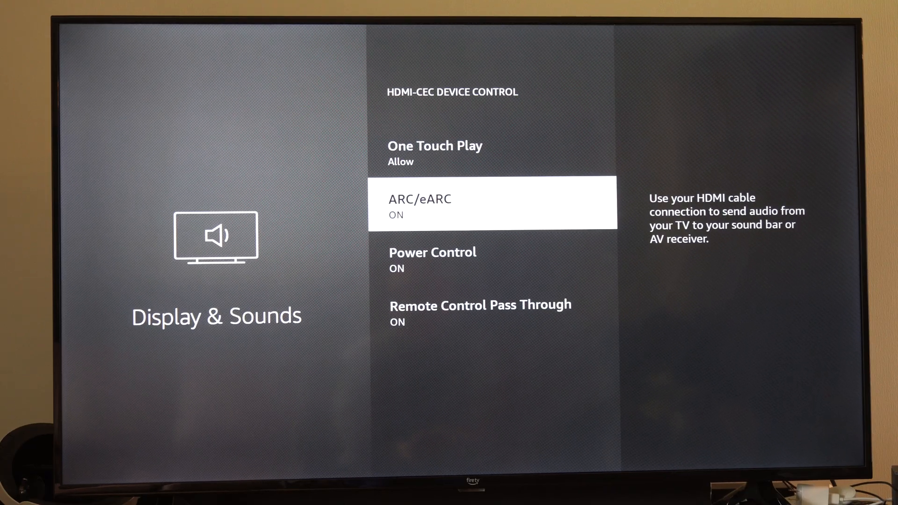
scroll("down", 3)
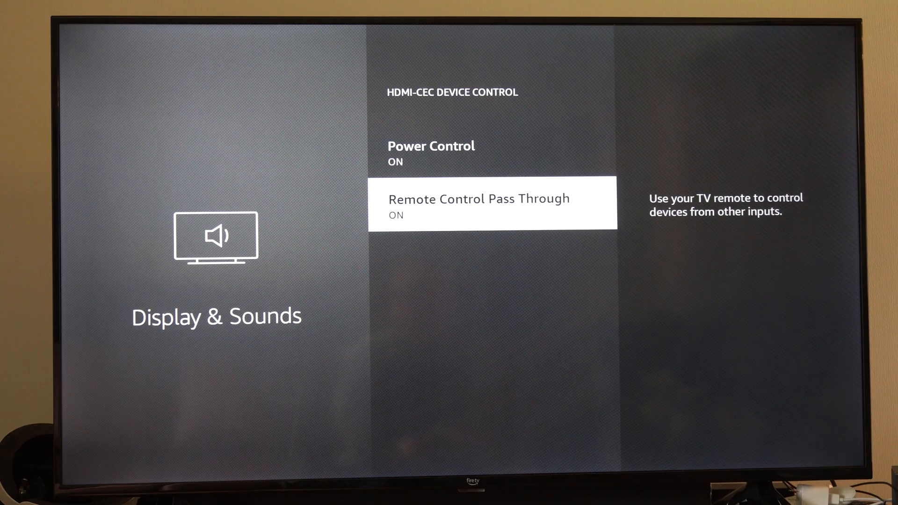
scroll("up", 3)
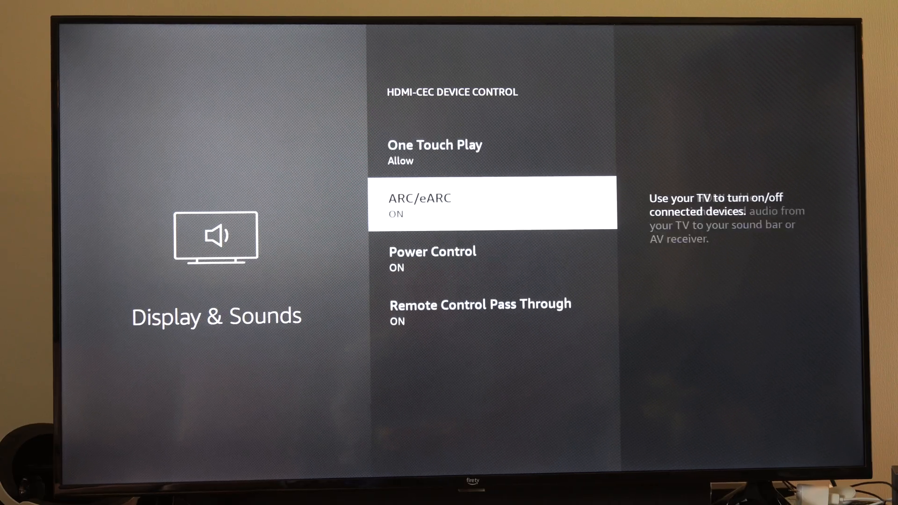
key("up")
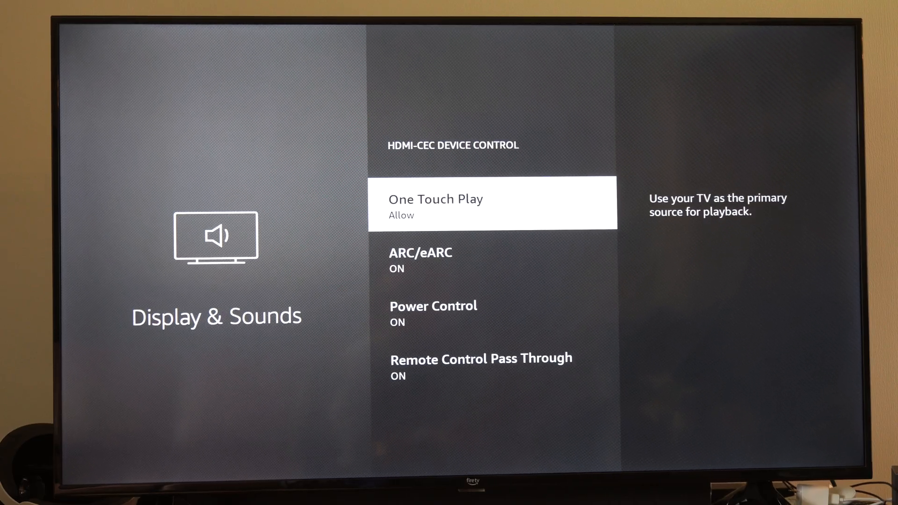
- Go back from HDMI-CEC Device Control and scroll up the Display & Sounds list to Audio Output
key("Back")
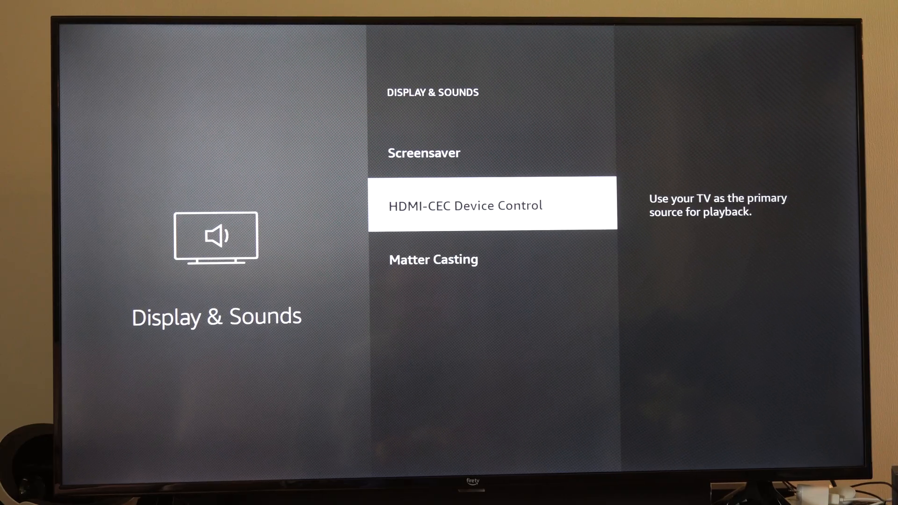
scroll("up", 3)
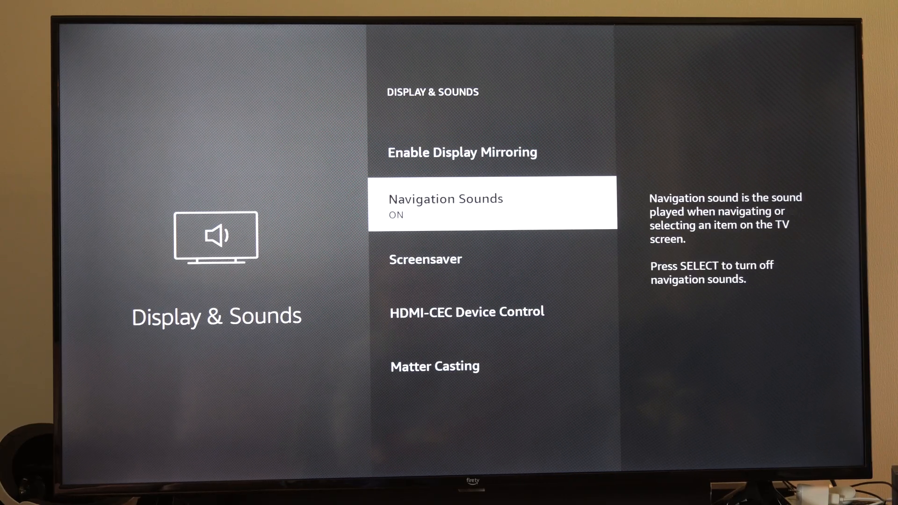
scroll("up", 3)
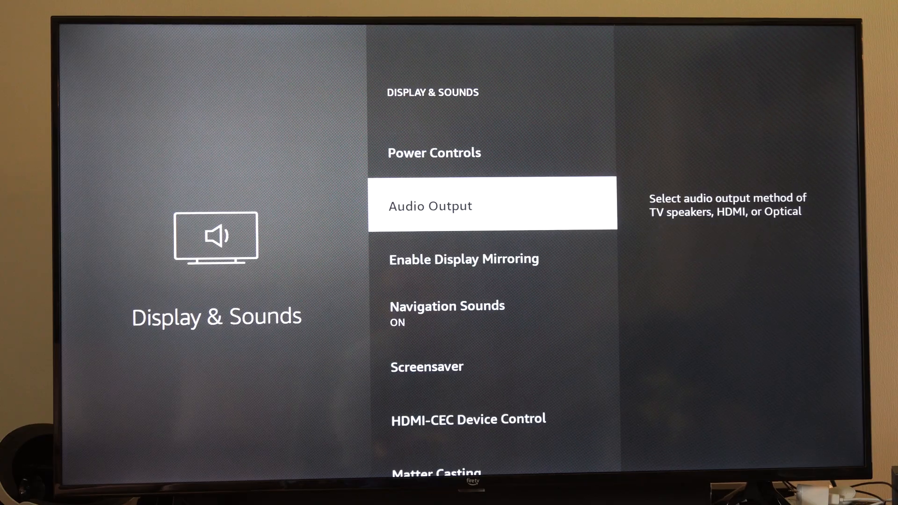